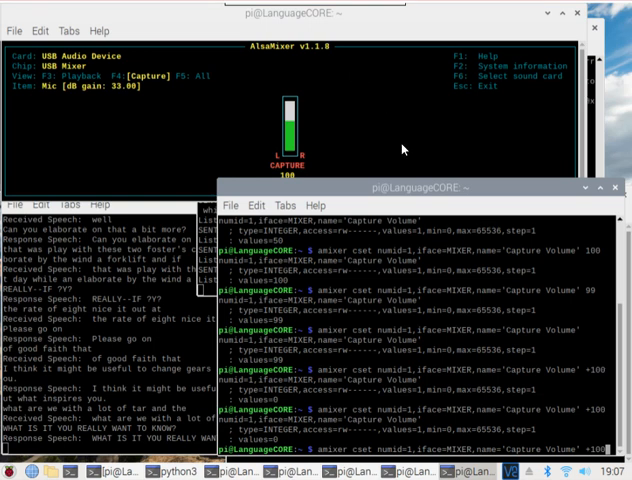
mouse_move(393, 142)
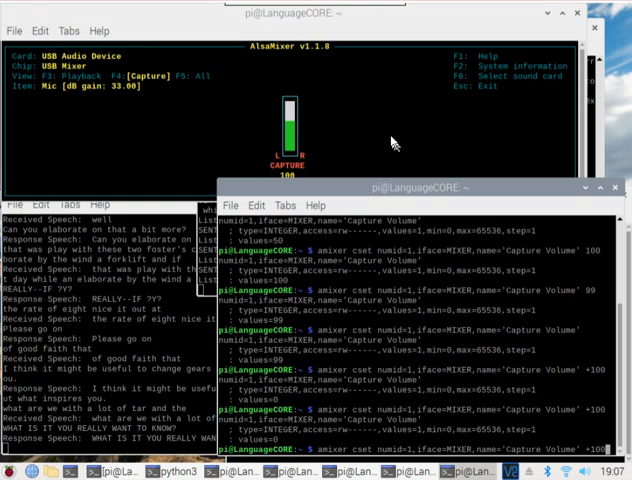
mouse_move(389, 140)
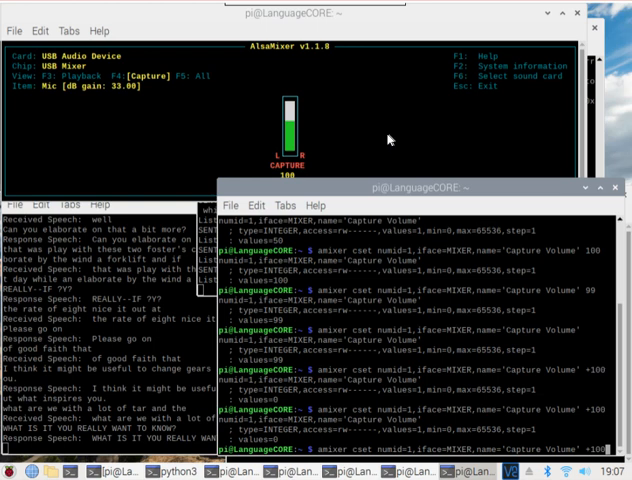
mouse_move(390, 138)
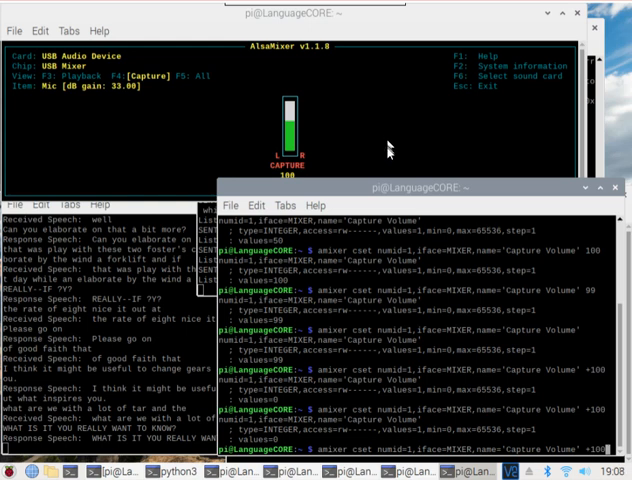
mouse_move(383, 363)
type("99")
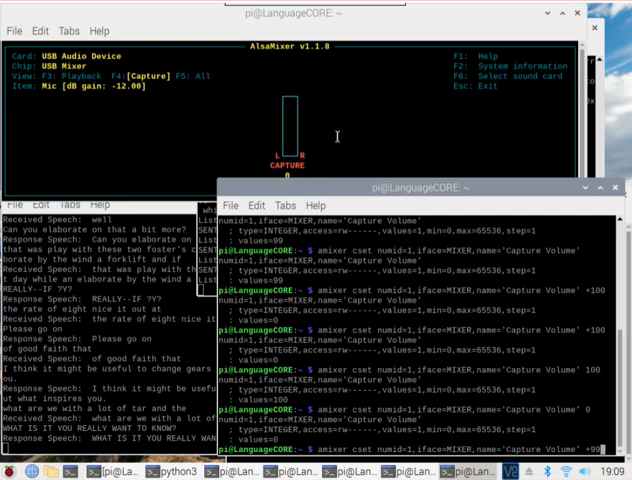
- Run the amixer command raising Capture Volume by +99; it stays at 0
key("Return")
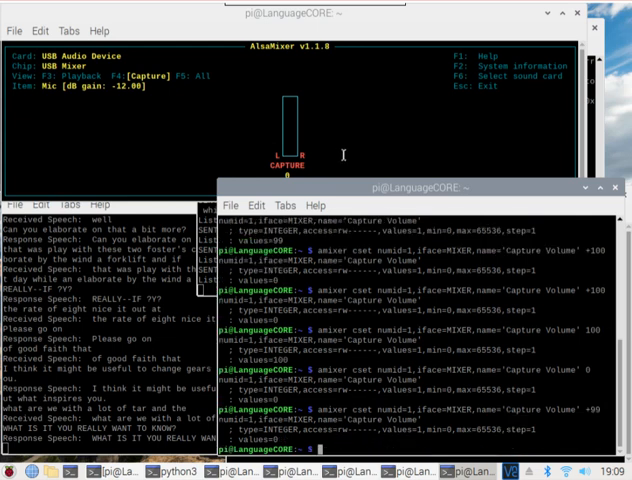
- Type amixer cset numid=1,iface=MIXER,name='Capture Volume' +99 into the terminal
type("amixer cset numid=1,iface=MIXER,name='Capture Volume' +99")
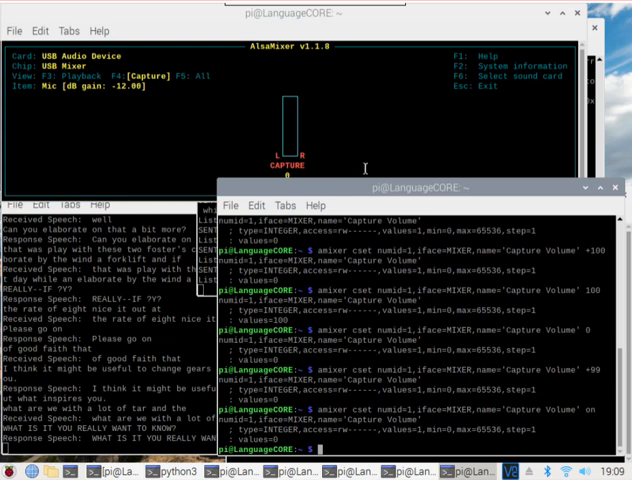
mouse_move(371, 160)
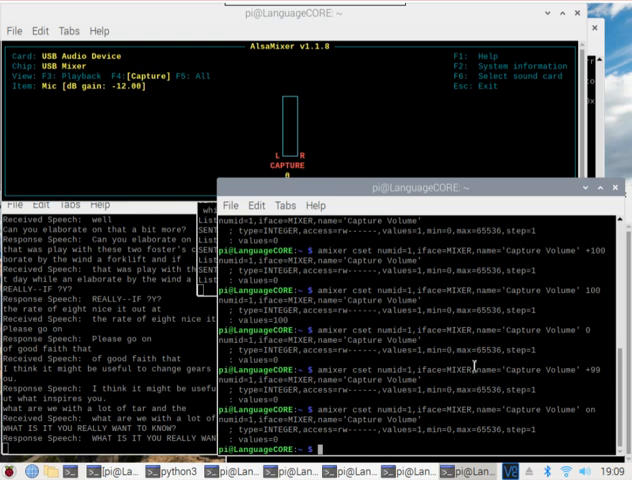
mouse_move(471, 365)
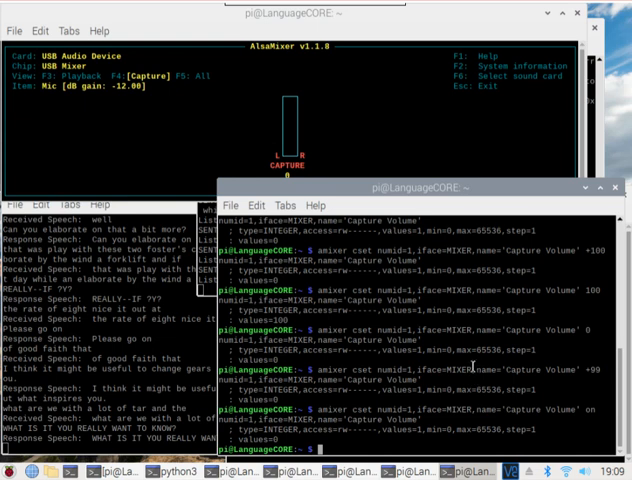
mouse_move(472, 363)
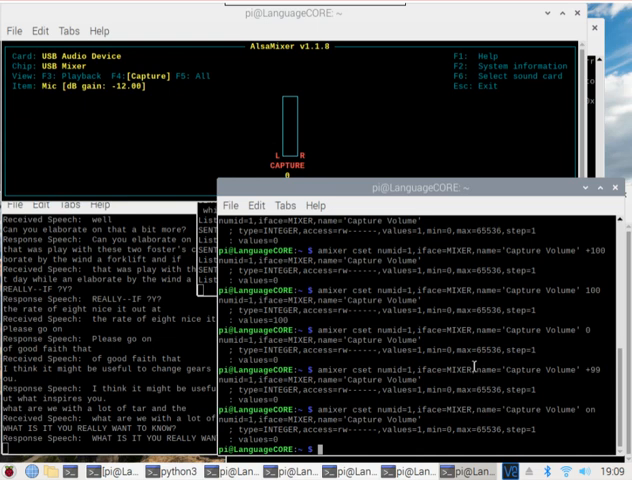
mouse_move(474, 365)
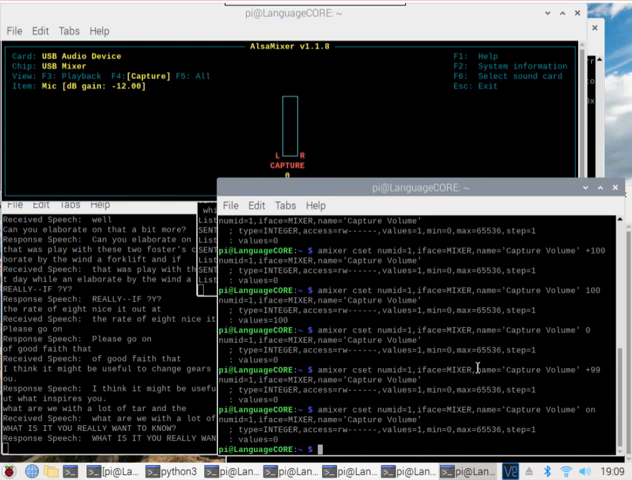